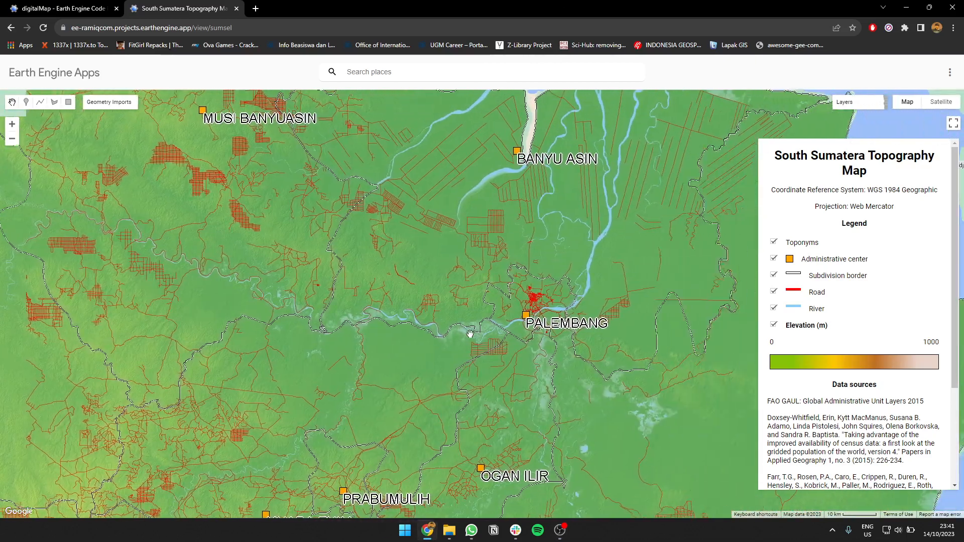
Step: Pan the app map to bring Palembang and Banyu Asin into view
scroll(down, 3)
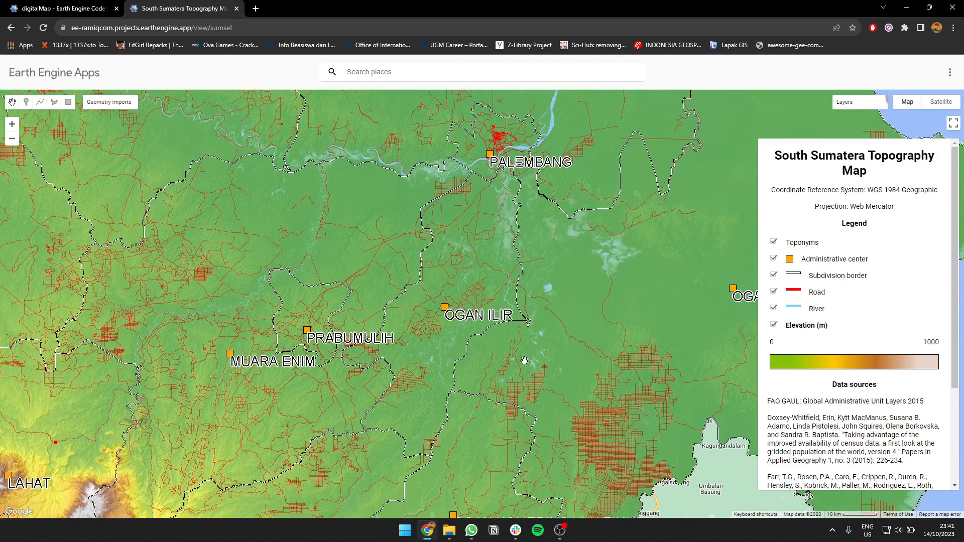
mouse_move(517, 298)
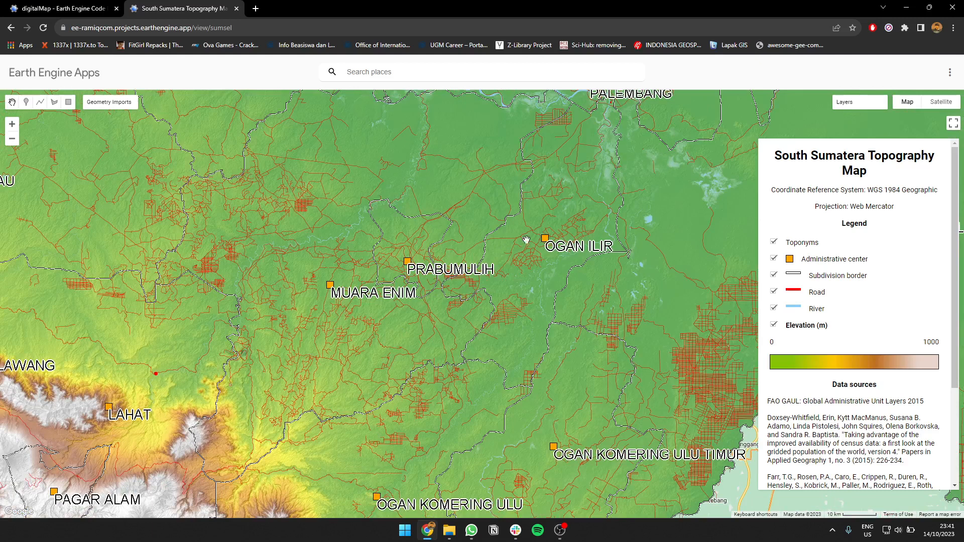
drag(522, 240, 418, 292)
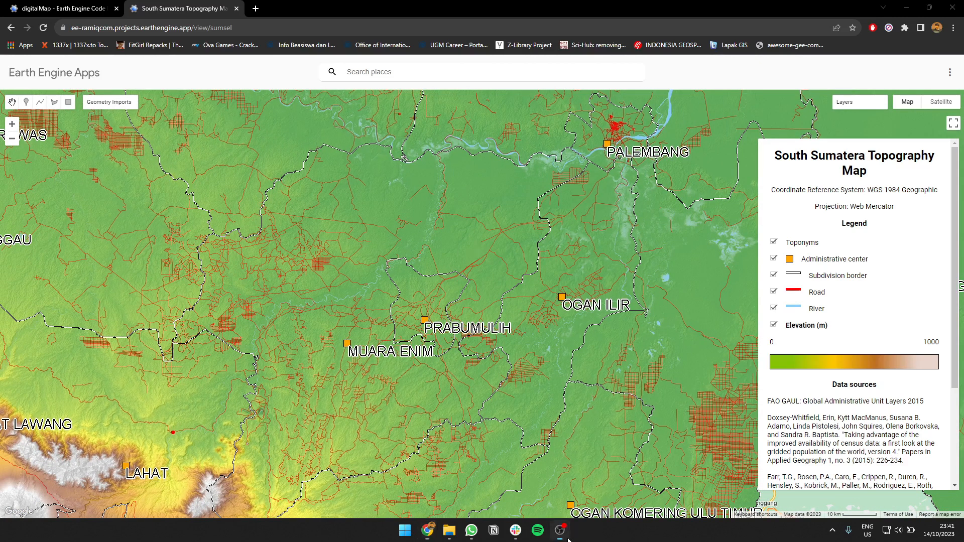
mouse_move(359, 250)
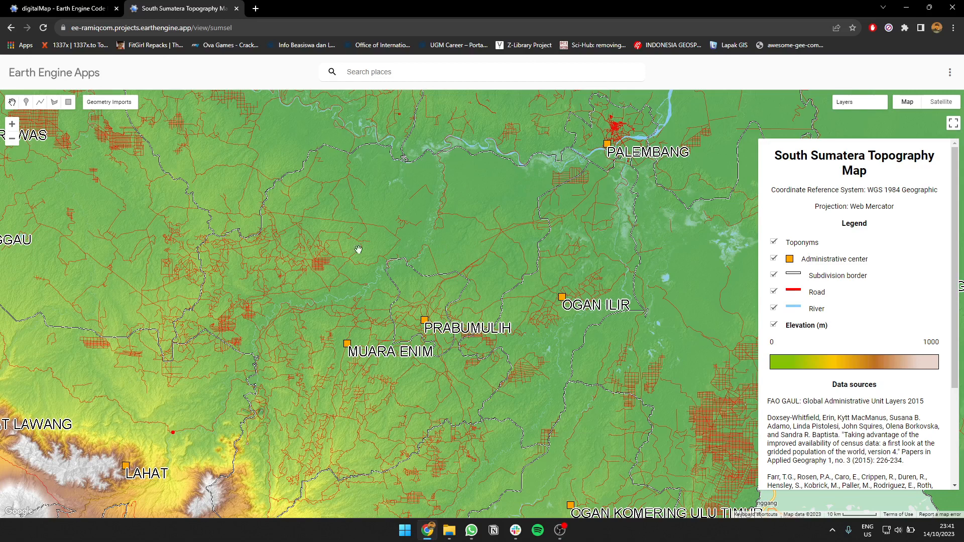
mouse_move(440, 276)
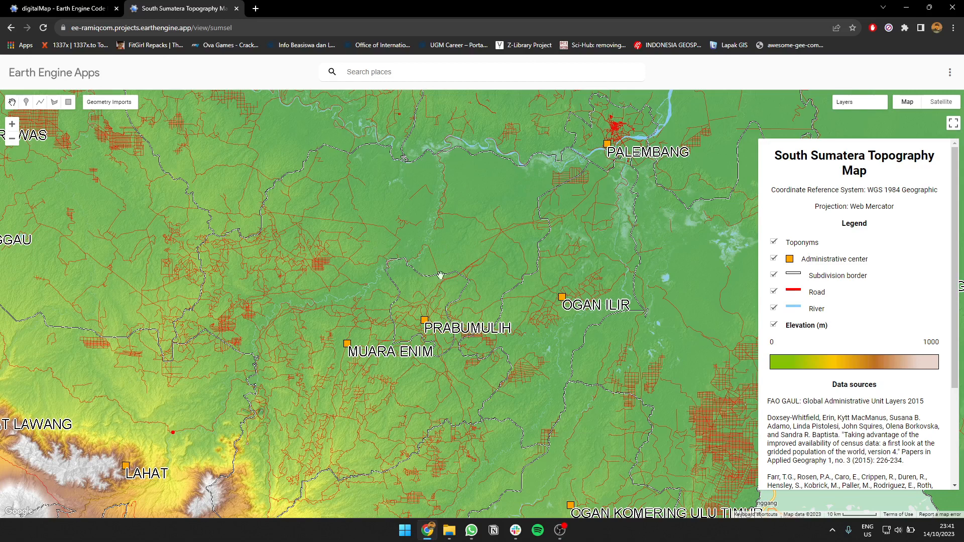
drag(442, 275, 466, 284)
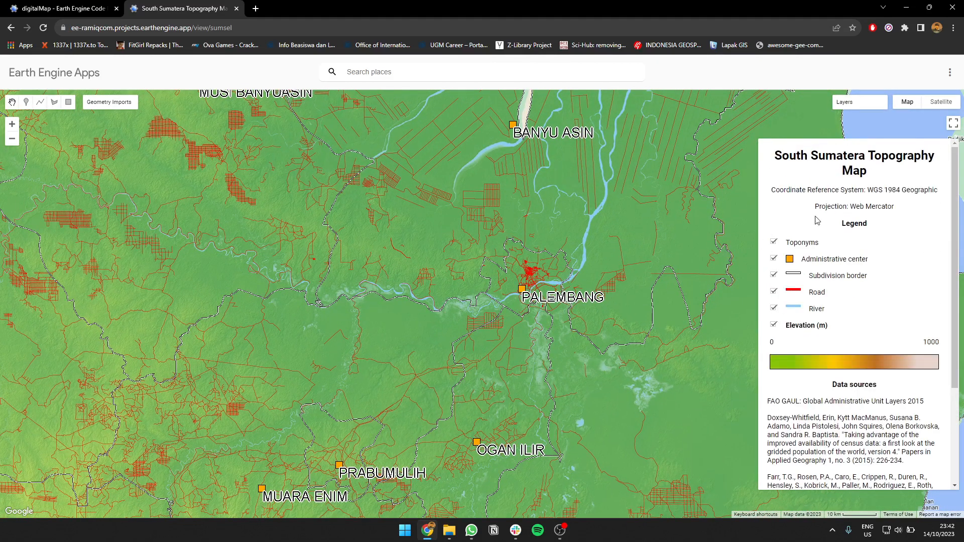
mouse_move(536, 279)
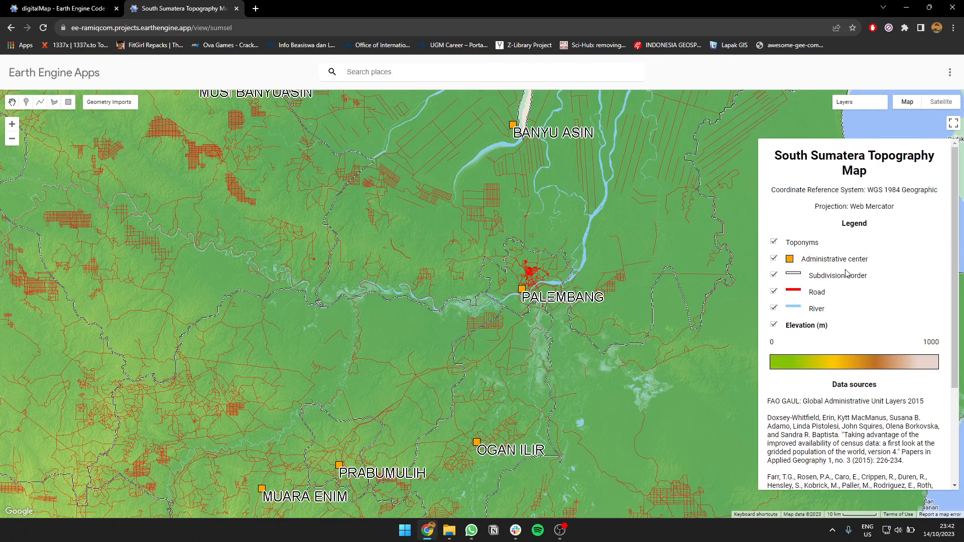
mouse_move(591, 287)
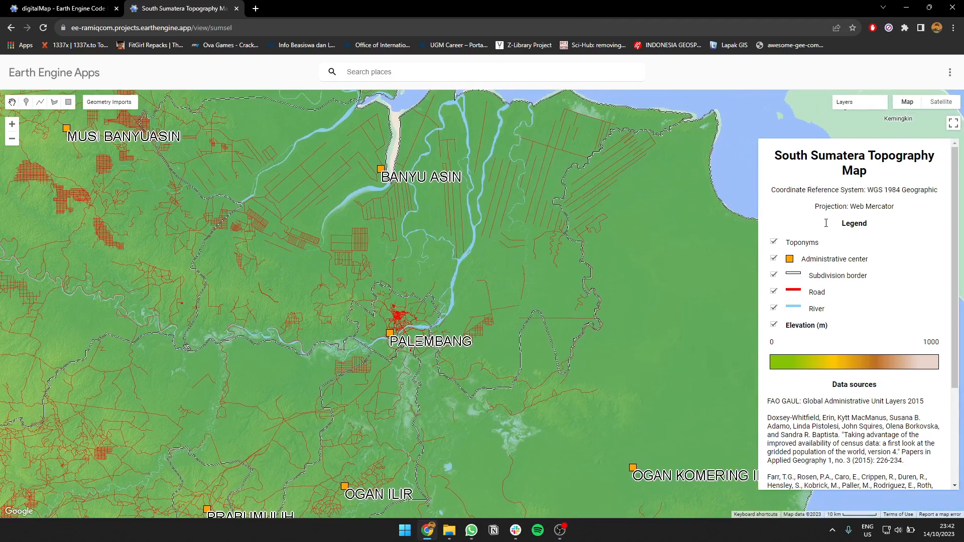
Step: Test the legend checkboxes for toponyms, admin centers, subdivision borders, roads, rivers and elevation
click(774, 241)
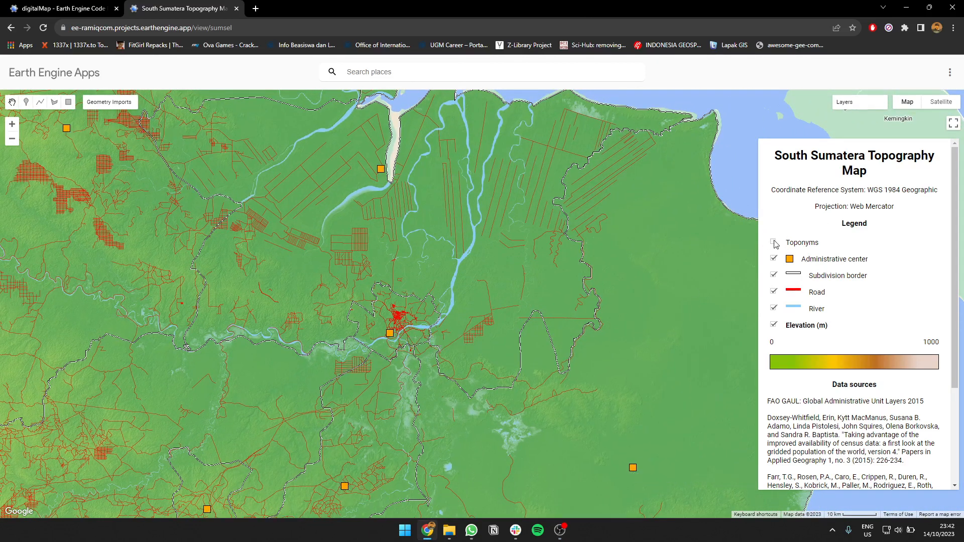
click(774, 242)
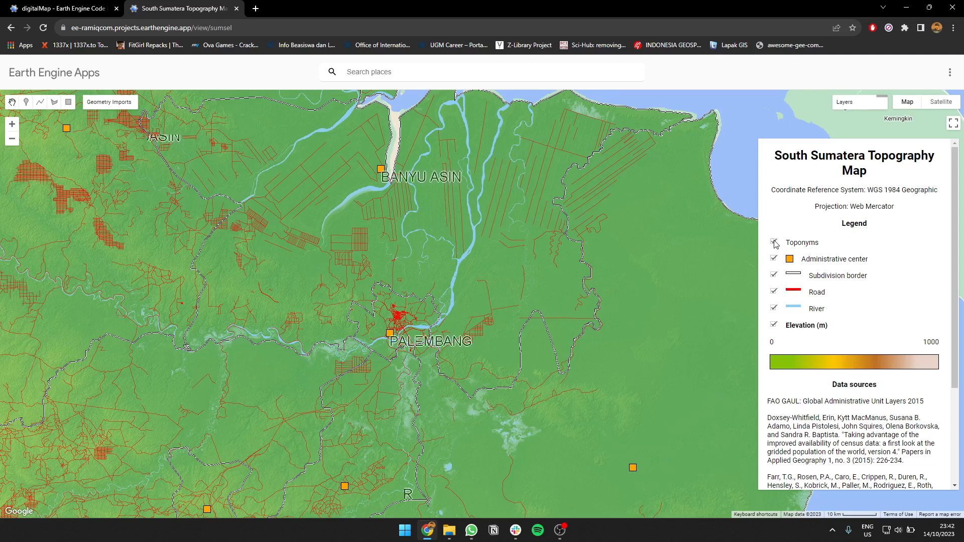
click(773, 242)
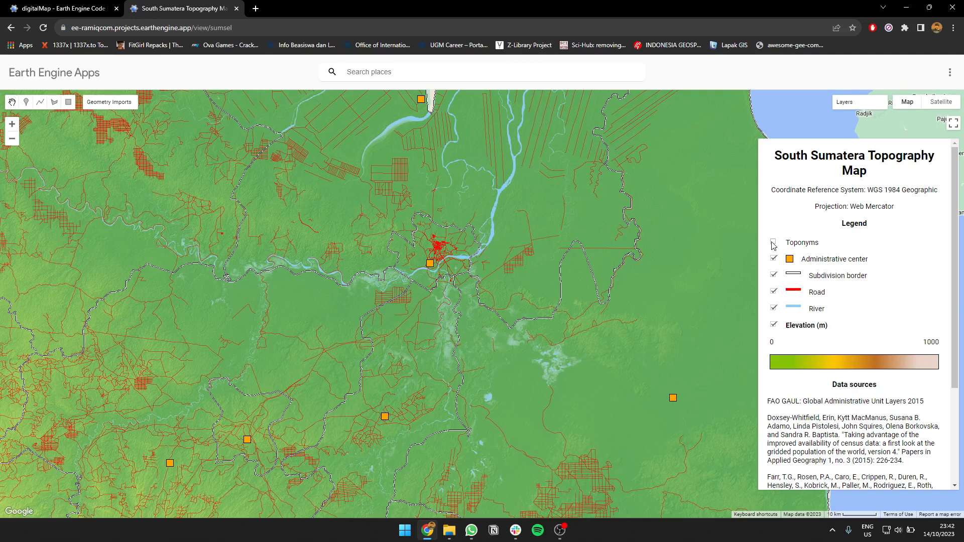
click(773, 245)
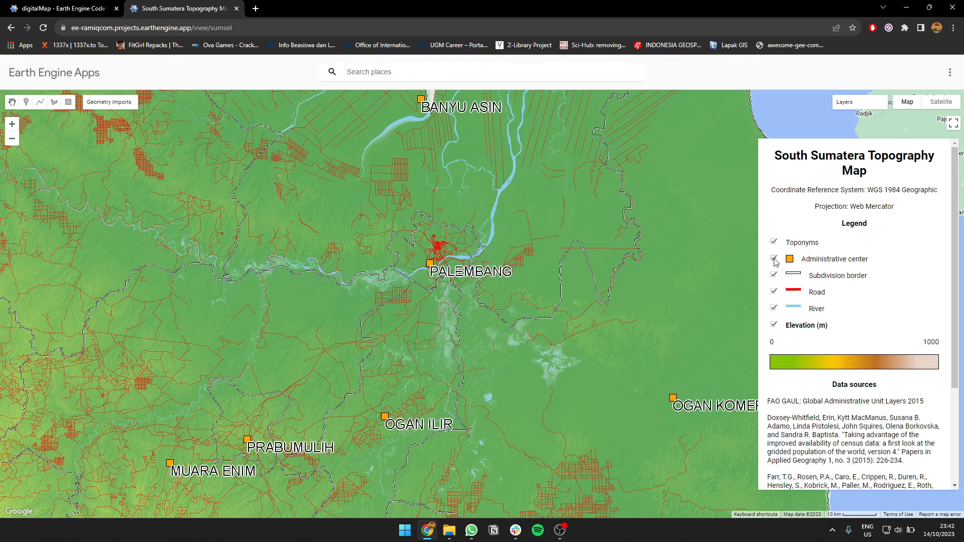
click(775, 259)
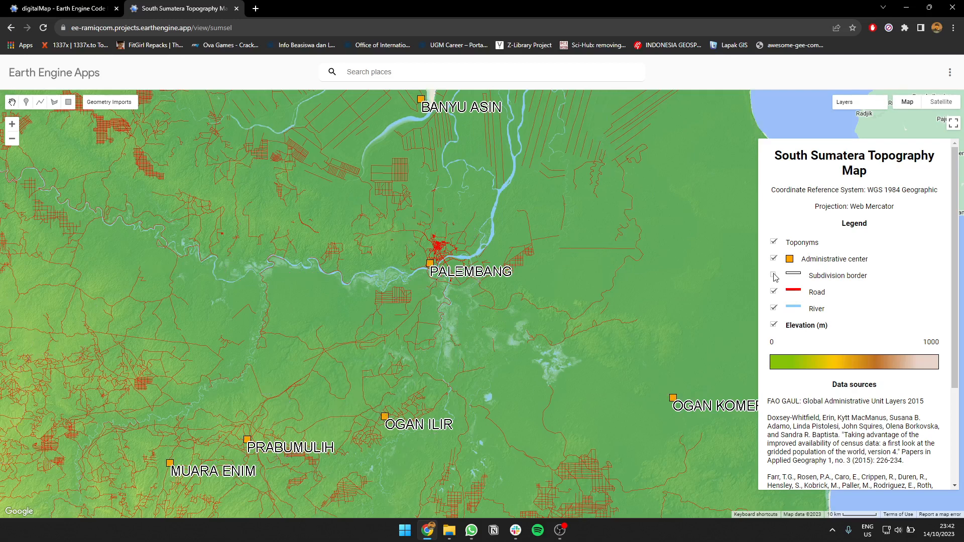
click(774, 275)
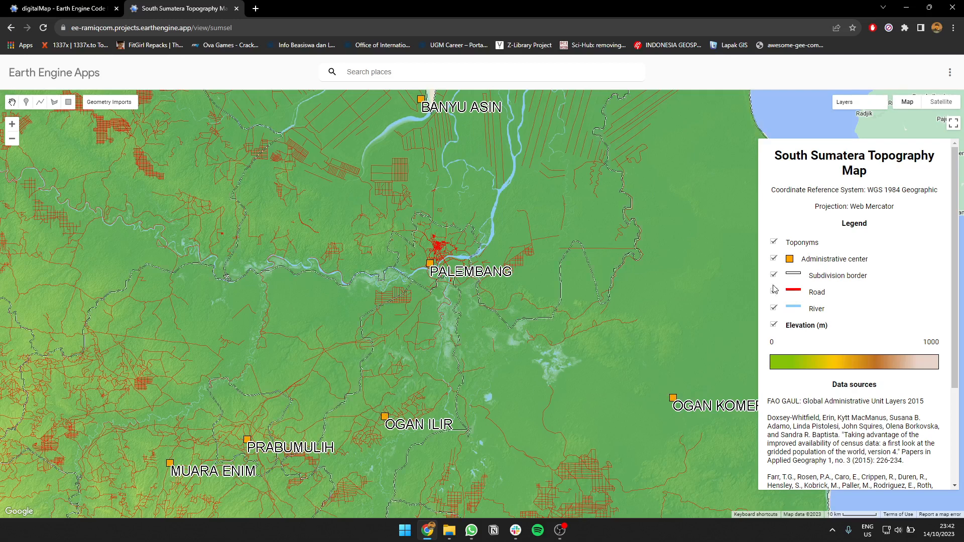
click(775, 291)
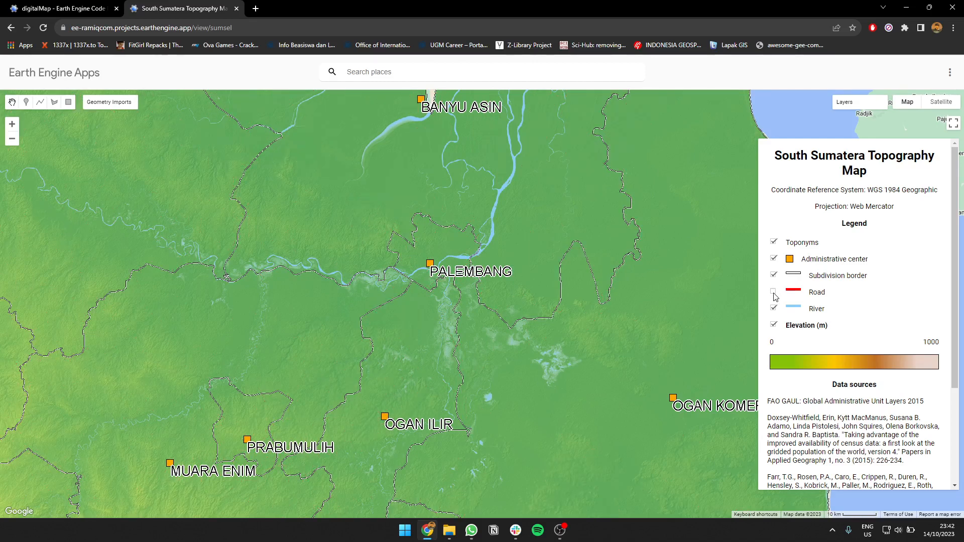
click(774, 292)
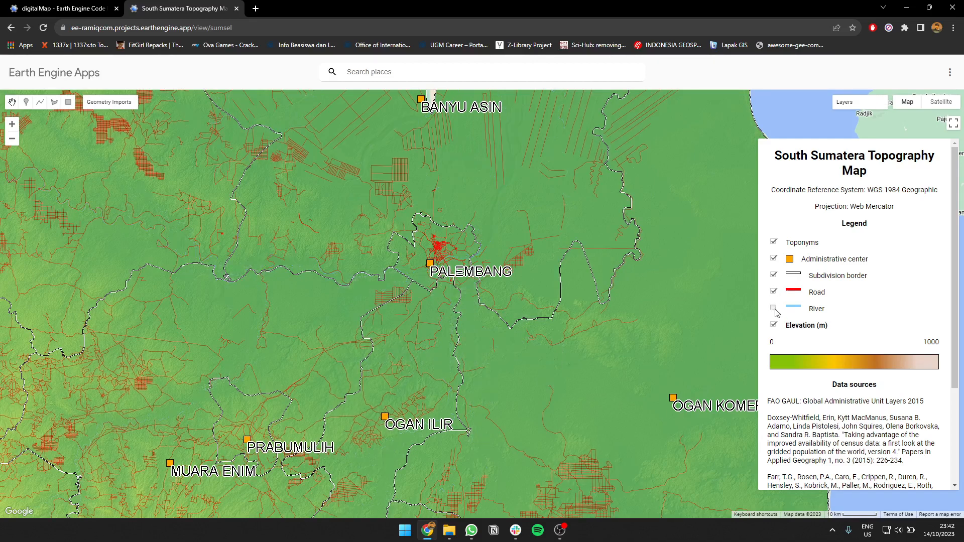
click(774, 308)
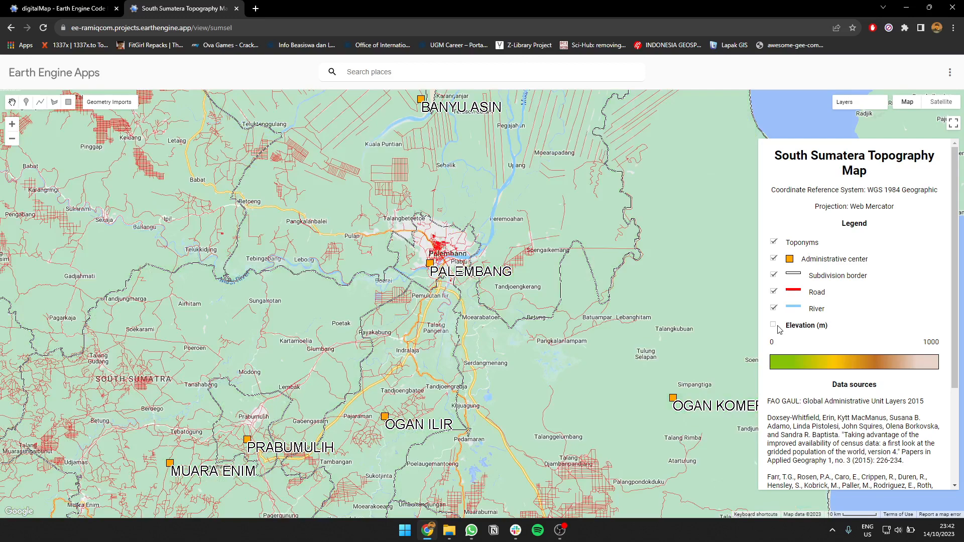
click(774, 325)
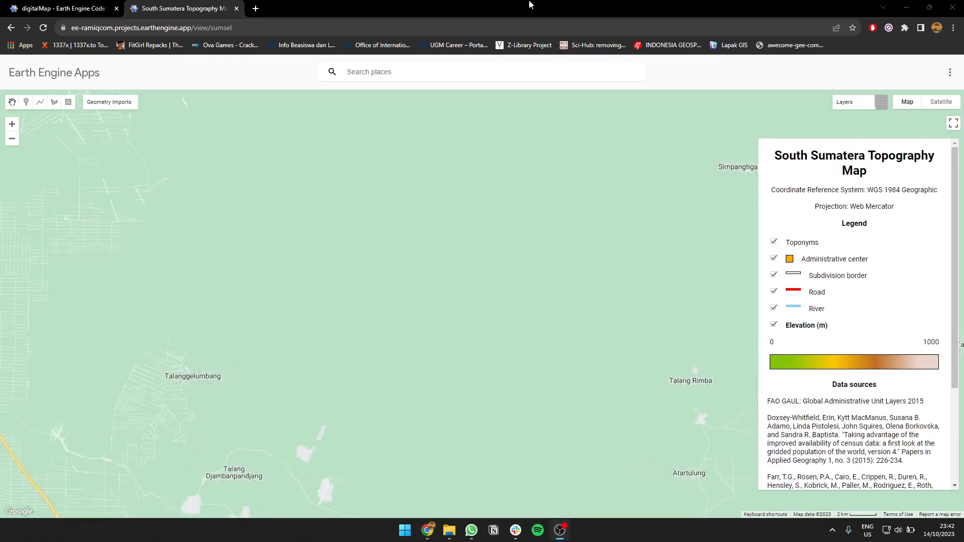
Step: In the Code Editor, review the digitalMap data-loading code at larger page zoom and open the GPWv4 center points details
scroll(down, 3)
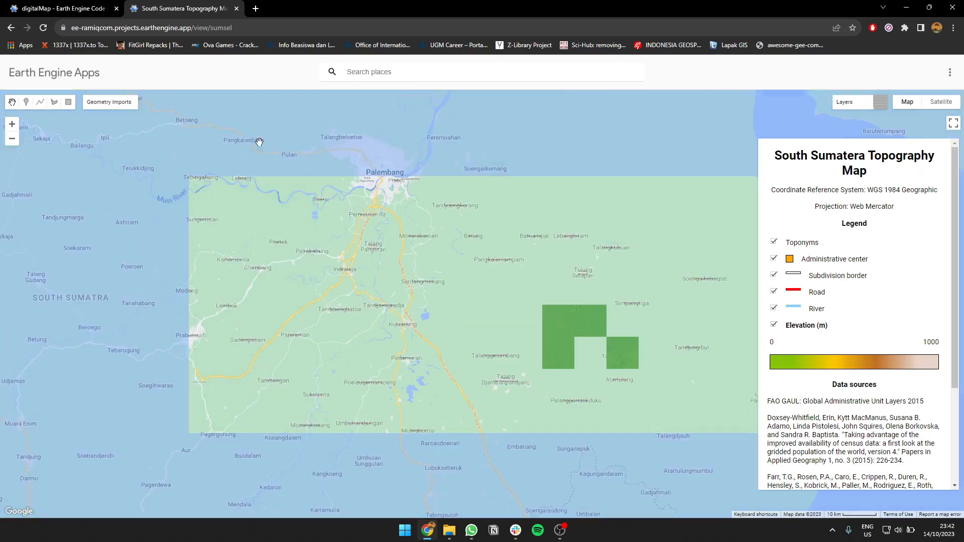
click(61, 8)
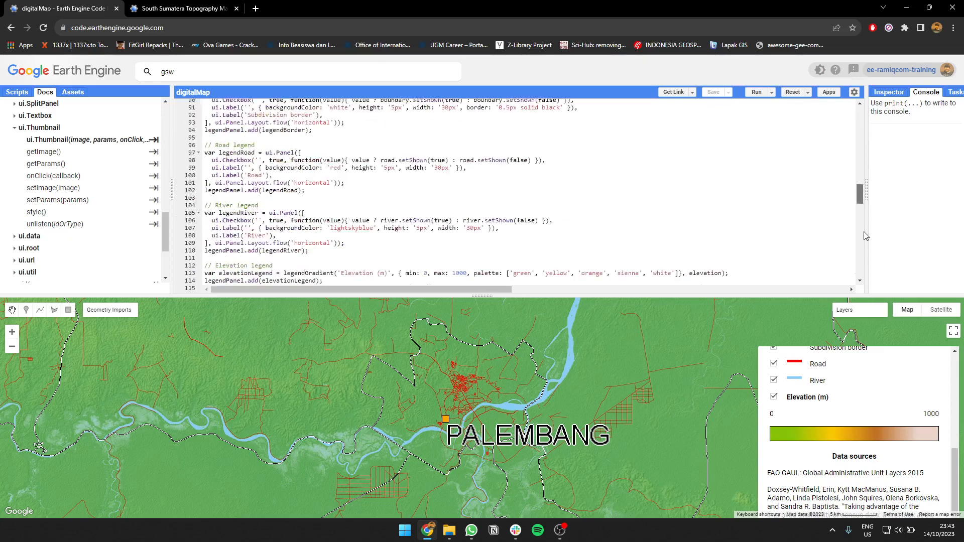
scroll(down, 3)
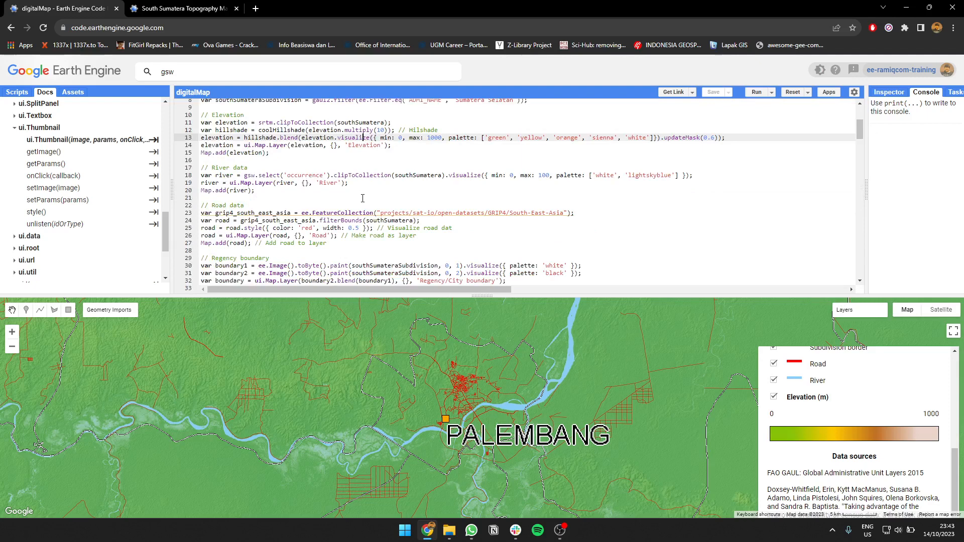
mouse_move(346, 196)
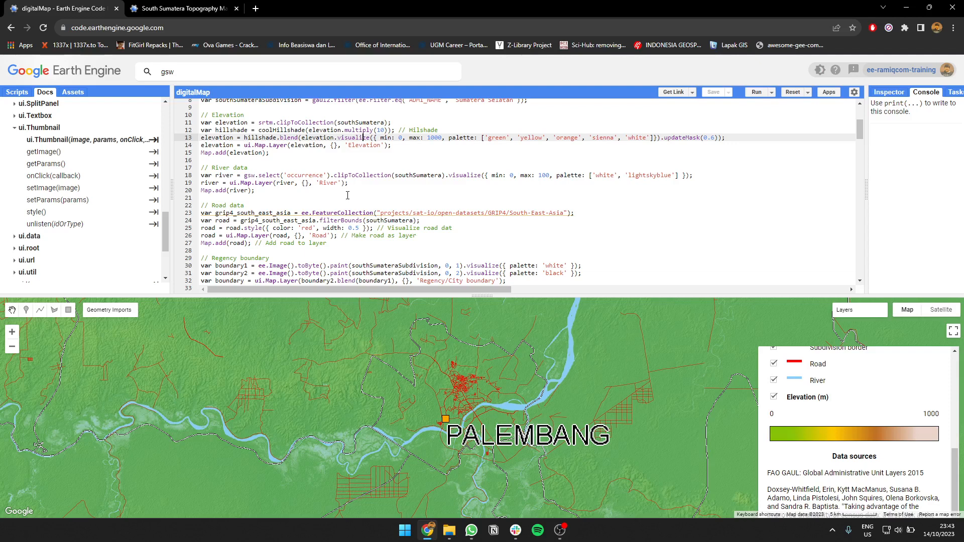
scroll(down, 3)
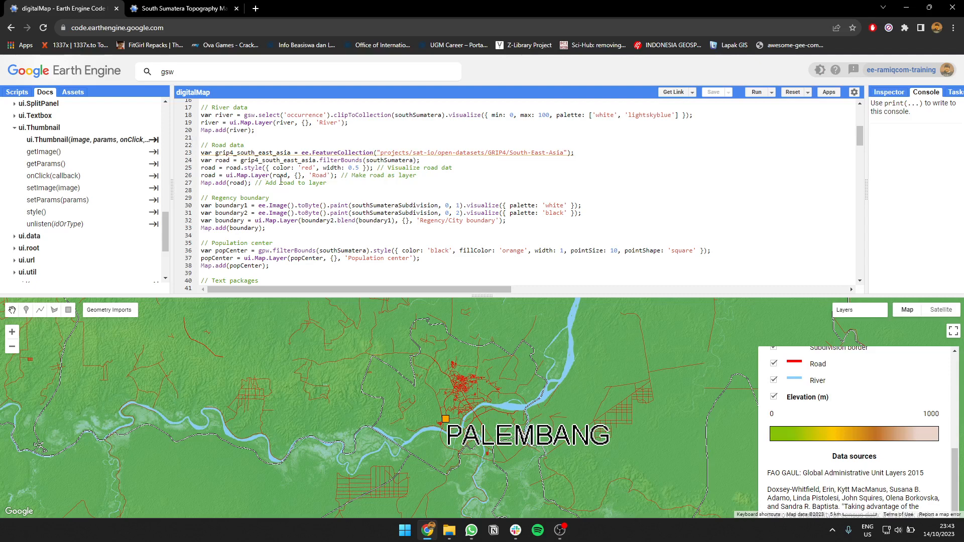
mouse_move(484, 193)
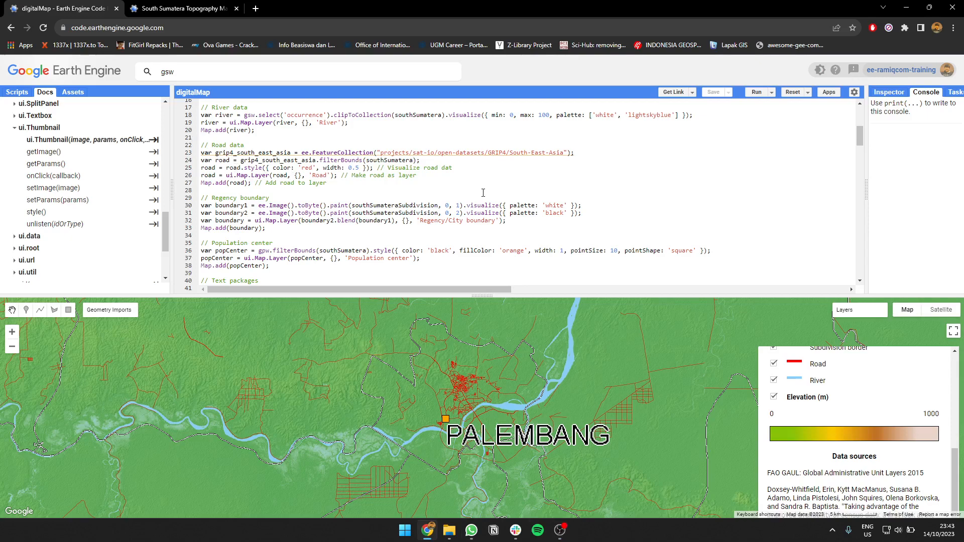
key(ctrl+plus)
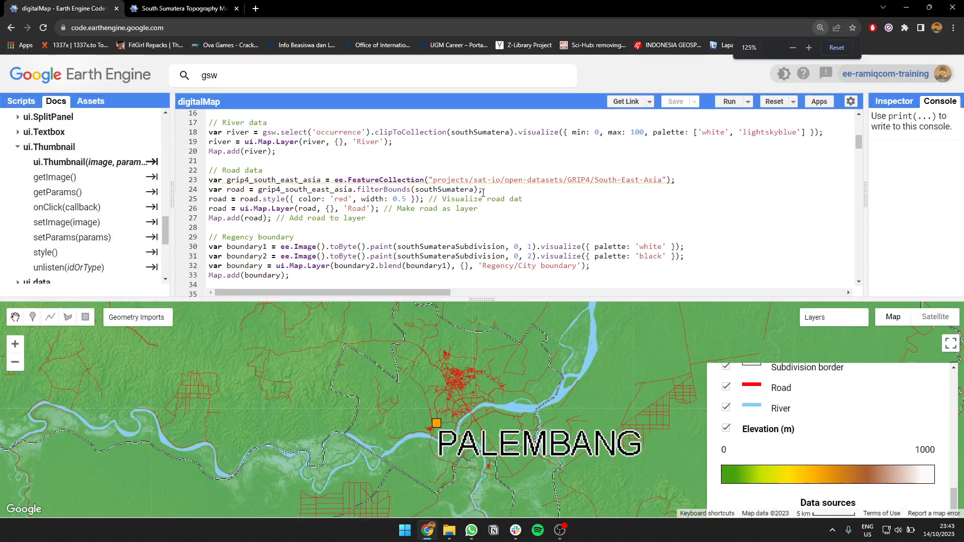
scroll(down, 3)
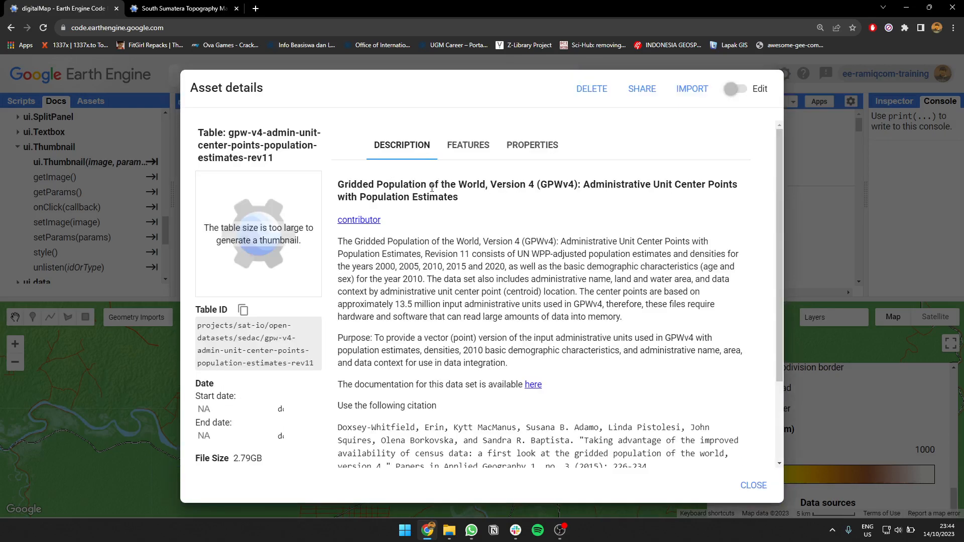
click(753, 486)
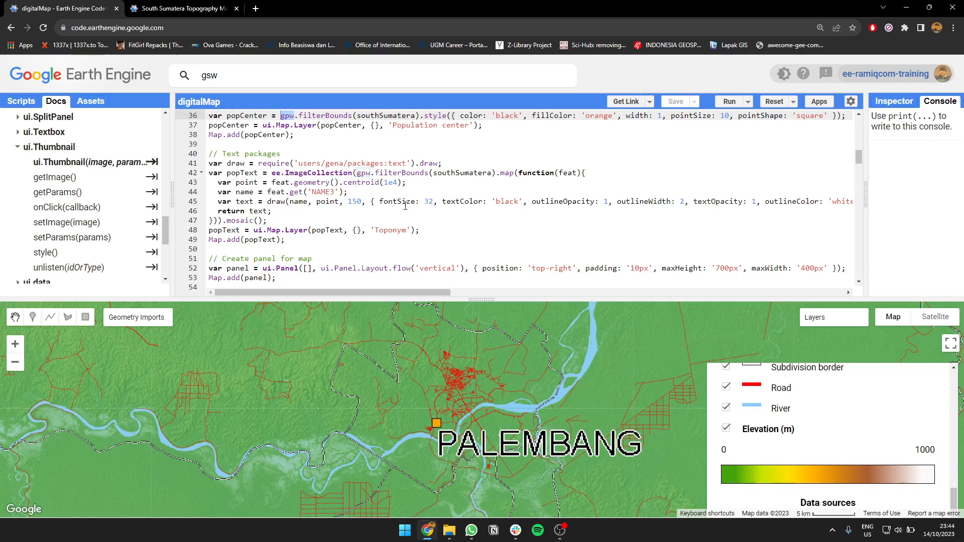
mouse_move(409, 210)
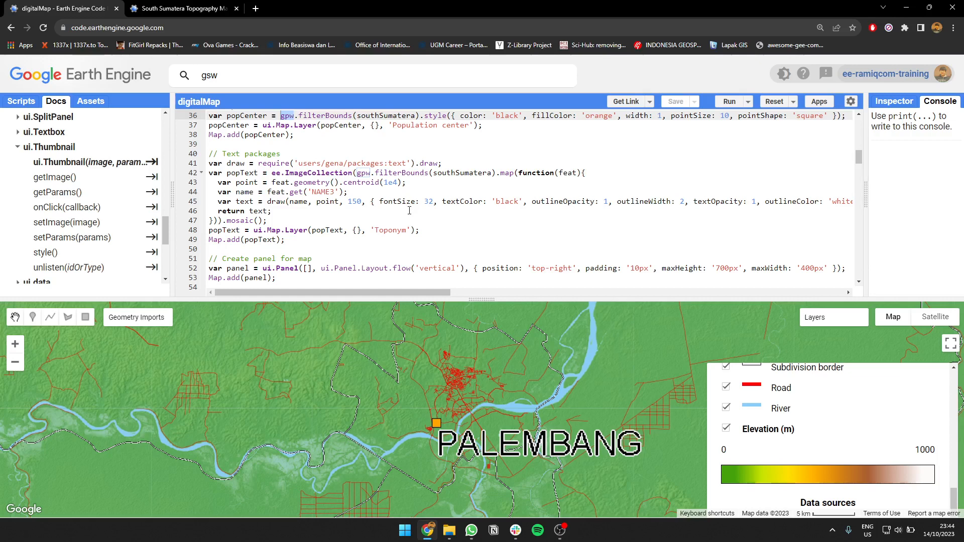
mouse_move(415, 217)
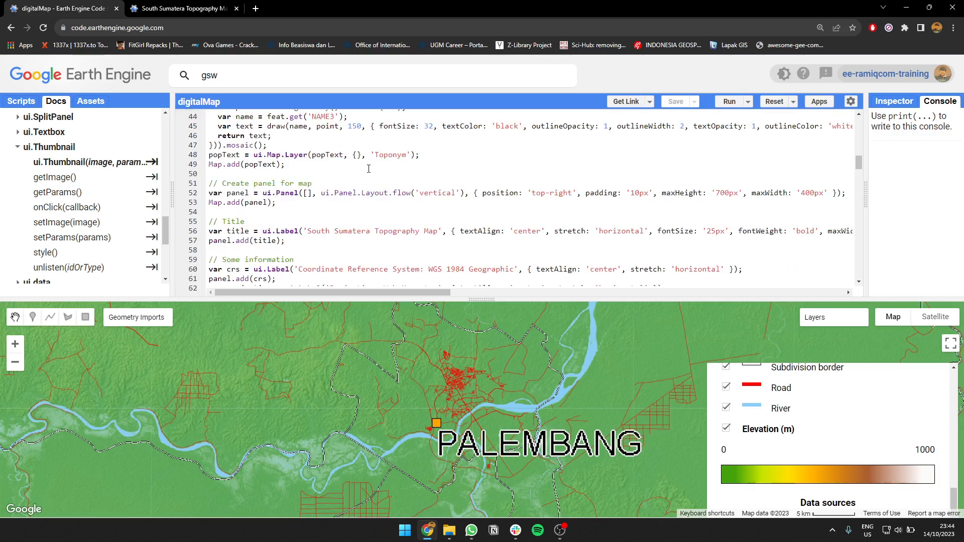
scroll(down, 3)
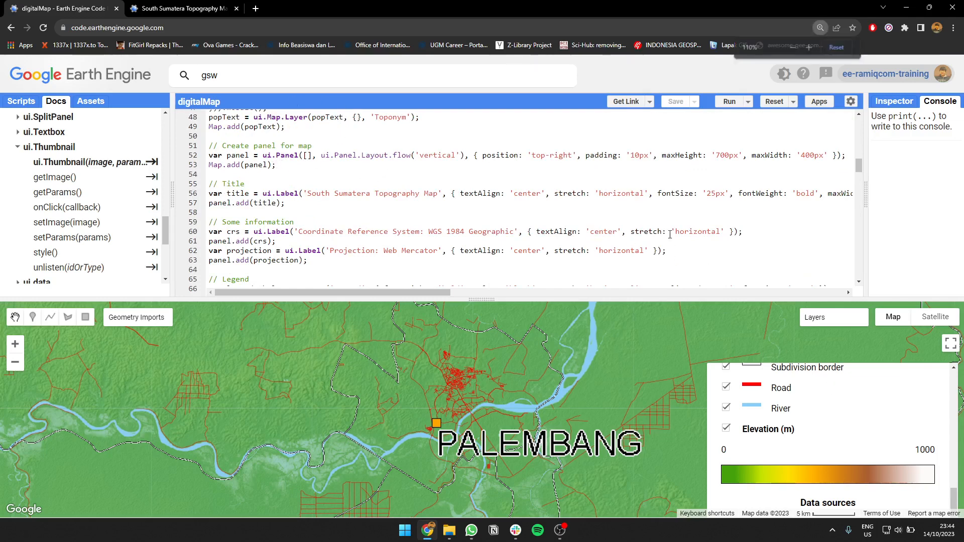
click(729, 102)
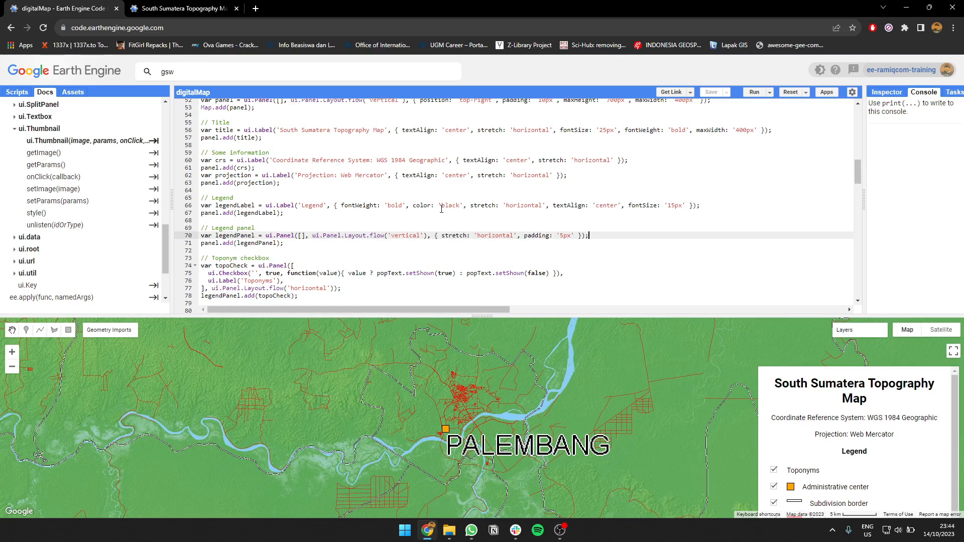
scroll(down, 3)
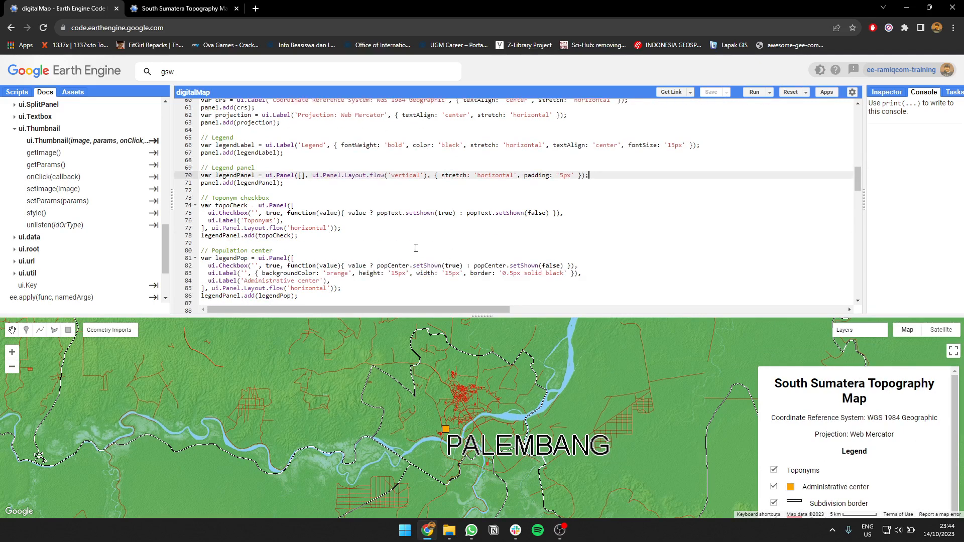
scroll(down, 3)
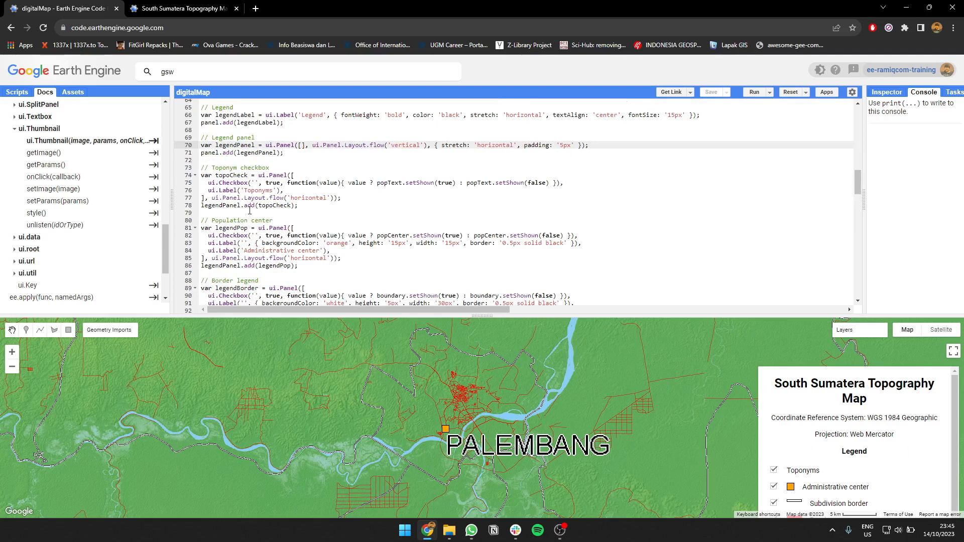
mouse_move(248, 209)
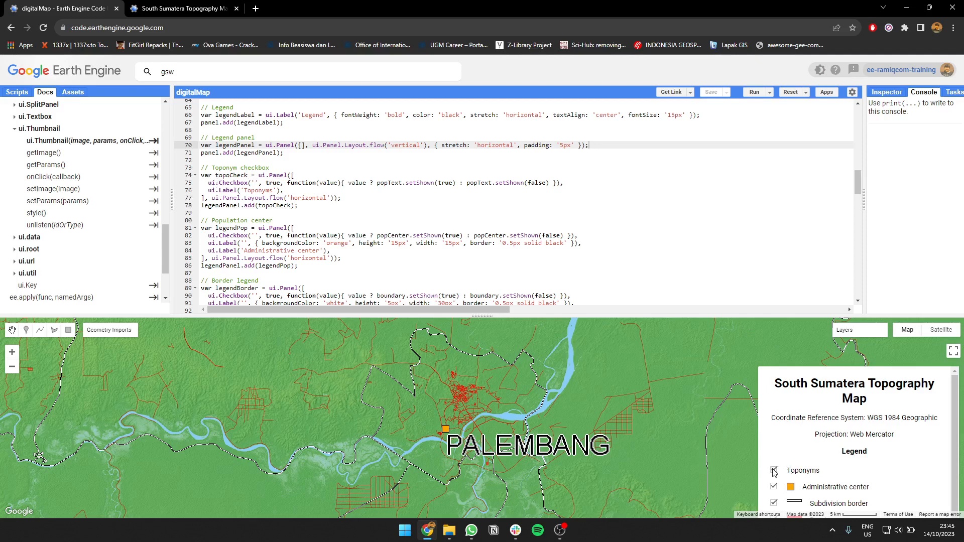
click(775, 471)
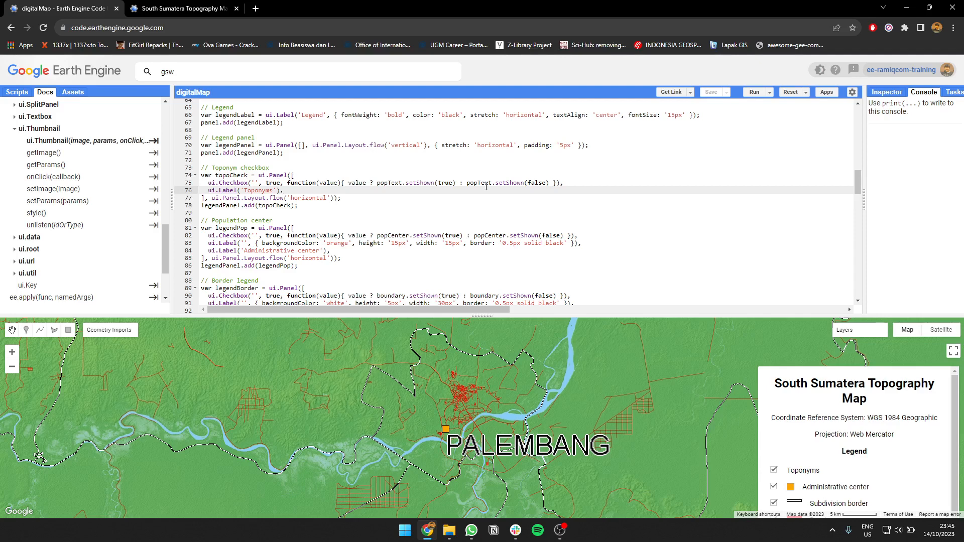
Step: Scroll the legend code to legendGradient and shrink the code panel so the map shows the full legend
scroll(down, 3)
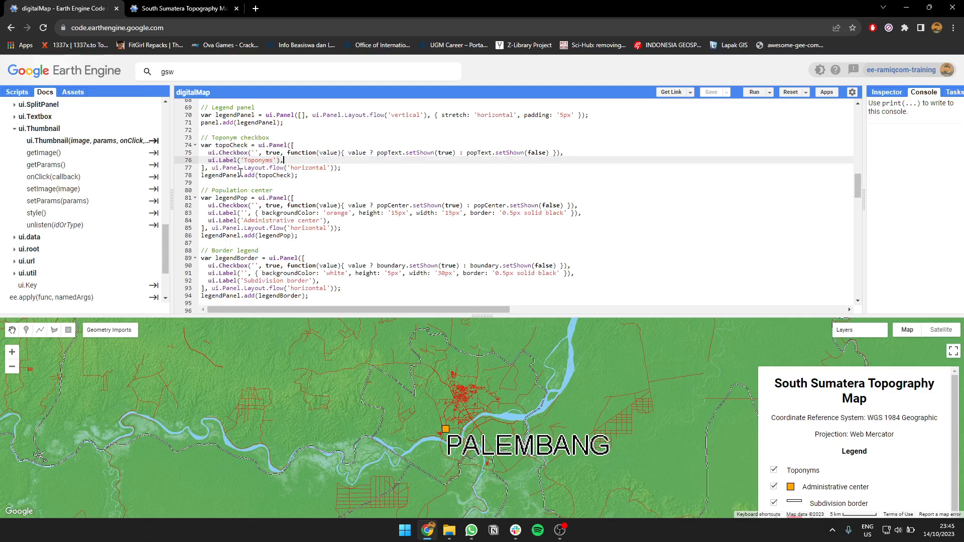
scroll(down, 3)
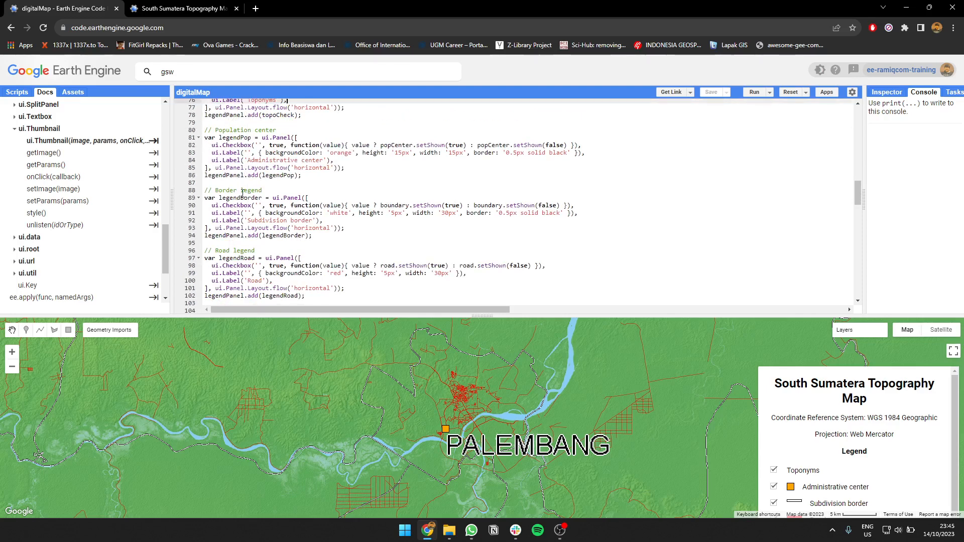
scroll(down, 3)
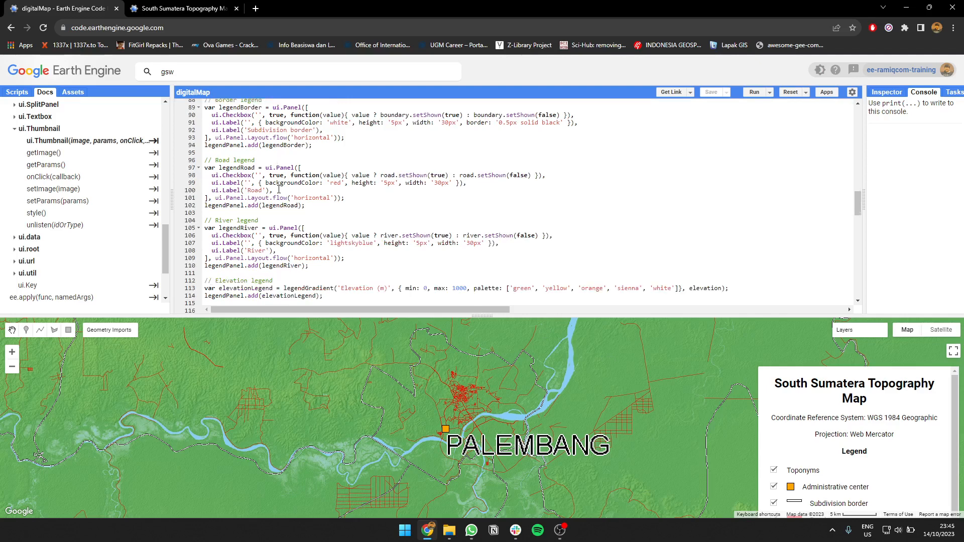
scroll(down, 3)
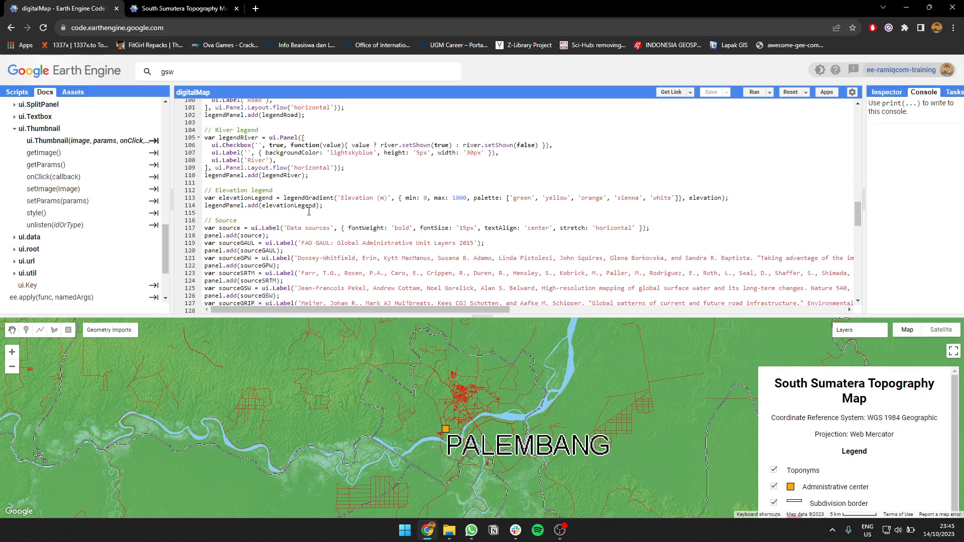
double_click(307, 198)
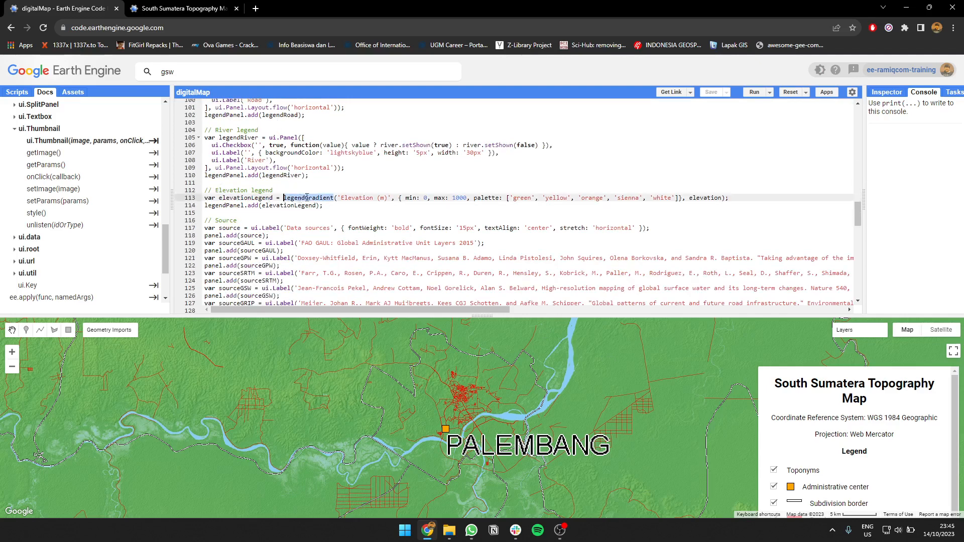
scroll(down, 3)
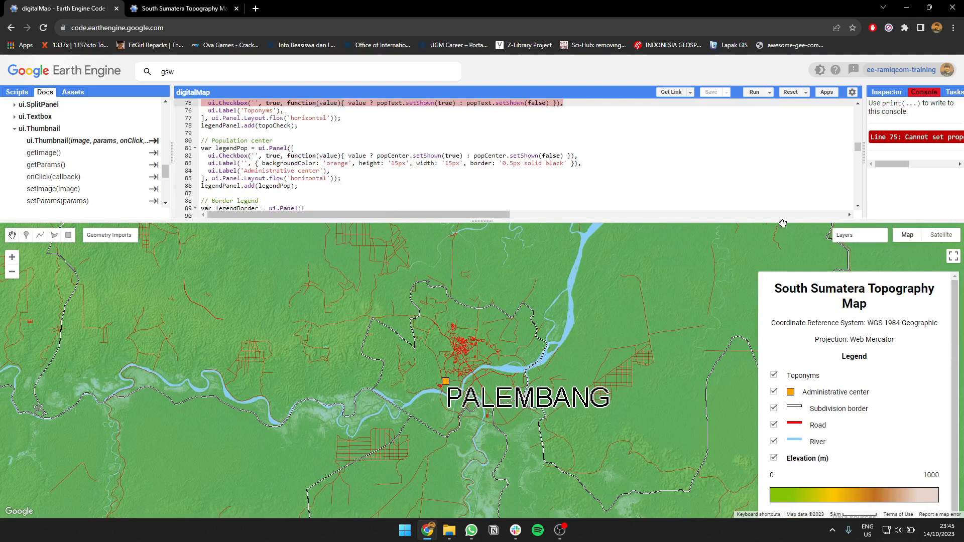
mouse_move(831, 505)
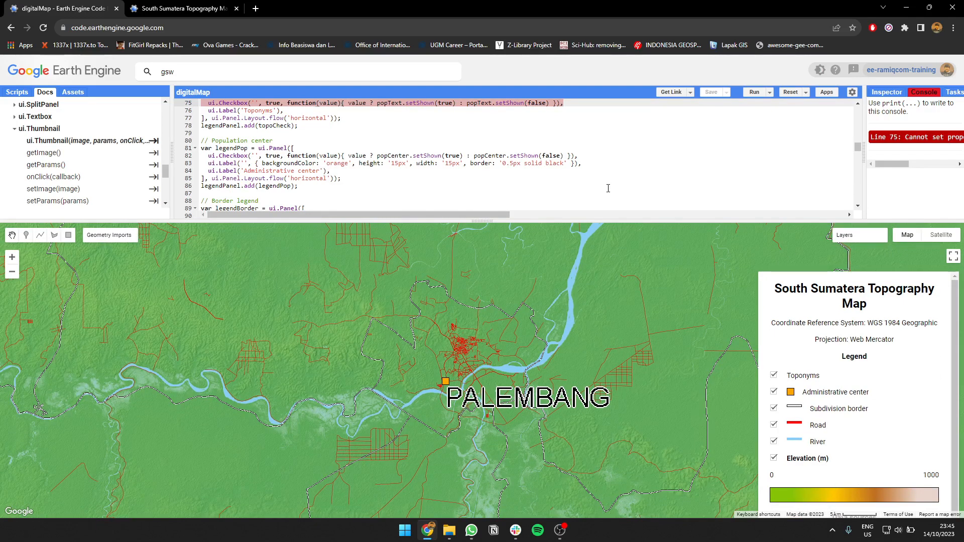
Step: Scroll the legend down to the Data sources section with the FAO GAUL and GPW citations
scroll(down, 3)
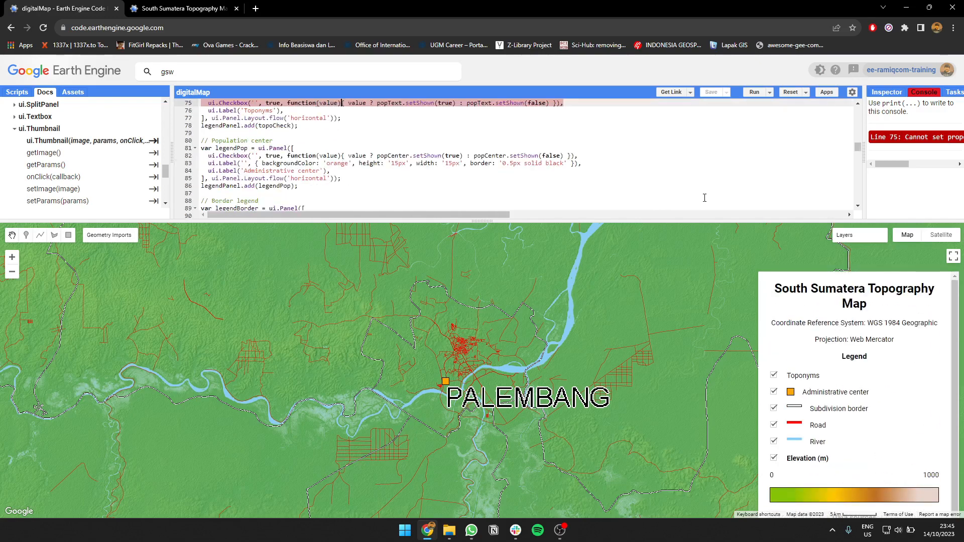
scroll(down, 3)
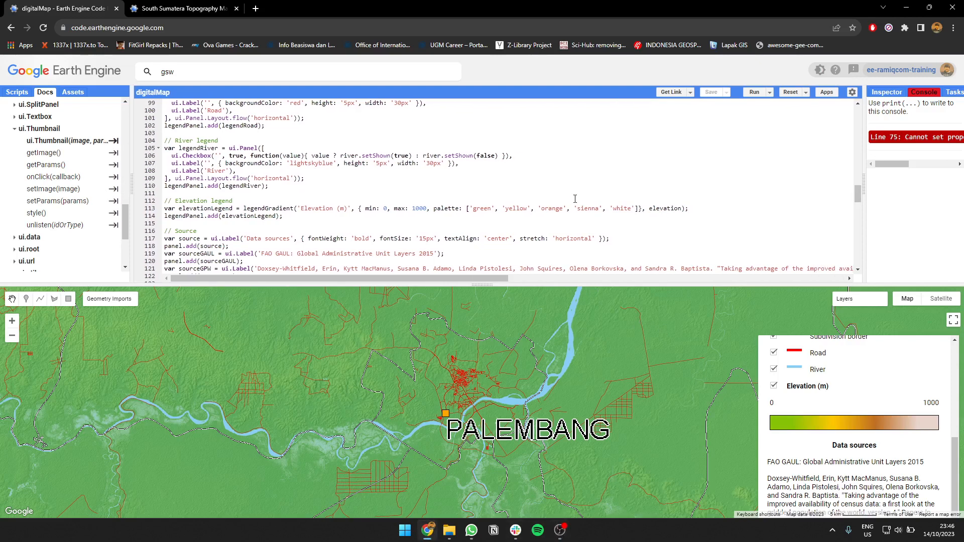
mouse_move(864, 221)
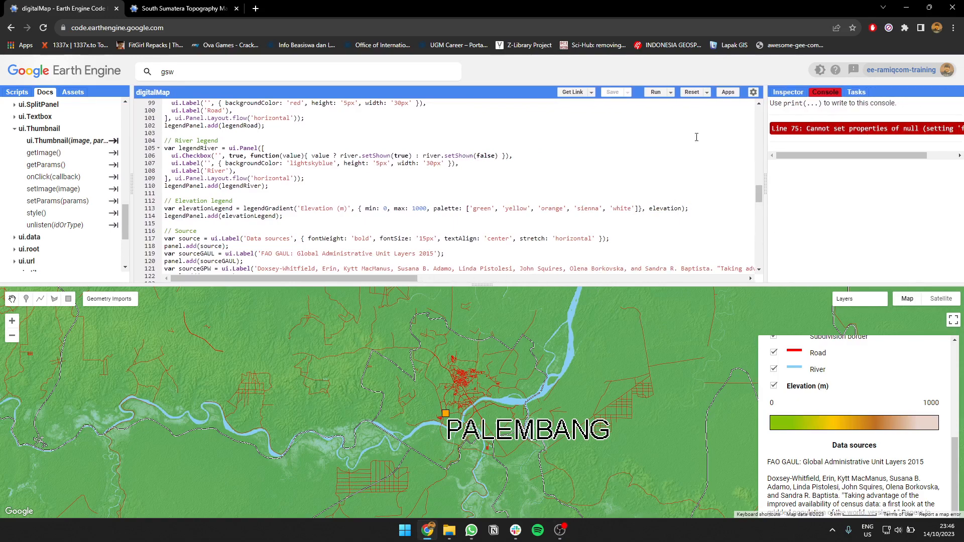
mouse_move(727, 92)
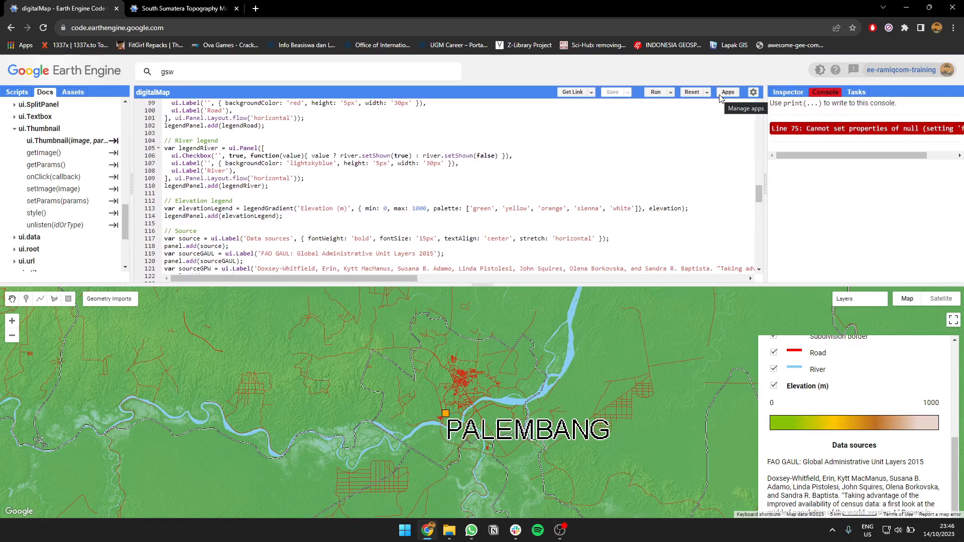
Step: From Manage Apps, start the Publish New App wizard
click(728, 91)
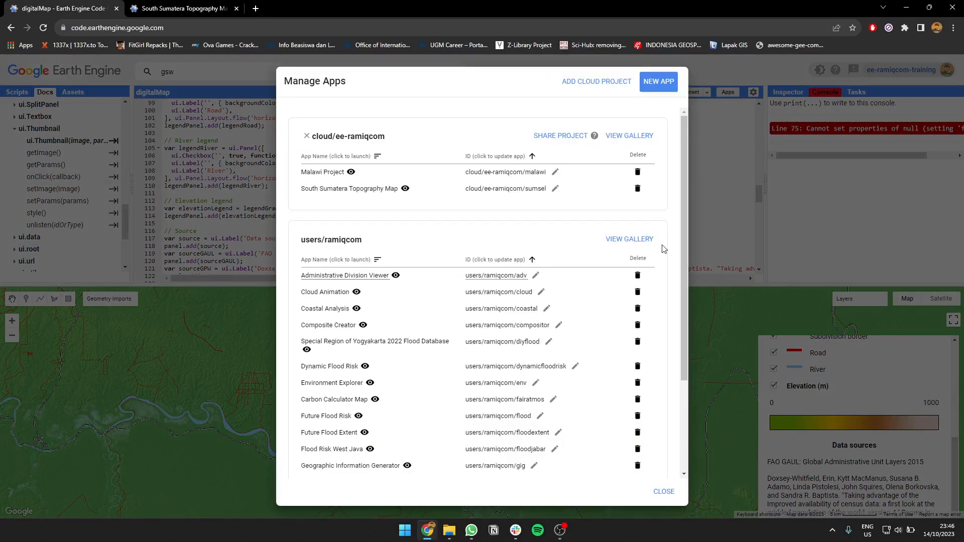
click(658, 81)
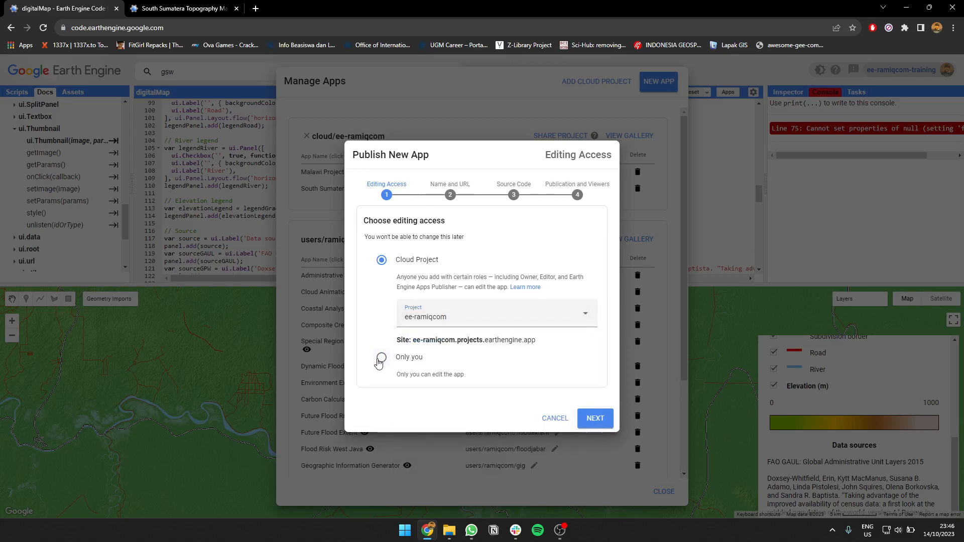
Step: Publish an Only-you app named southsumatera from the current editor contents, after checking Viewers and Logo
click(594, 418)
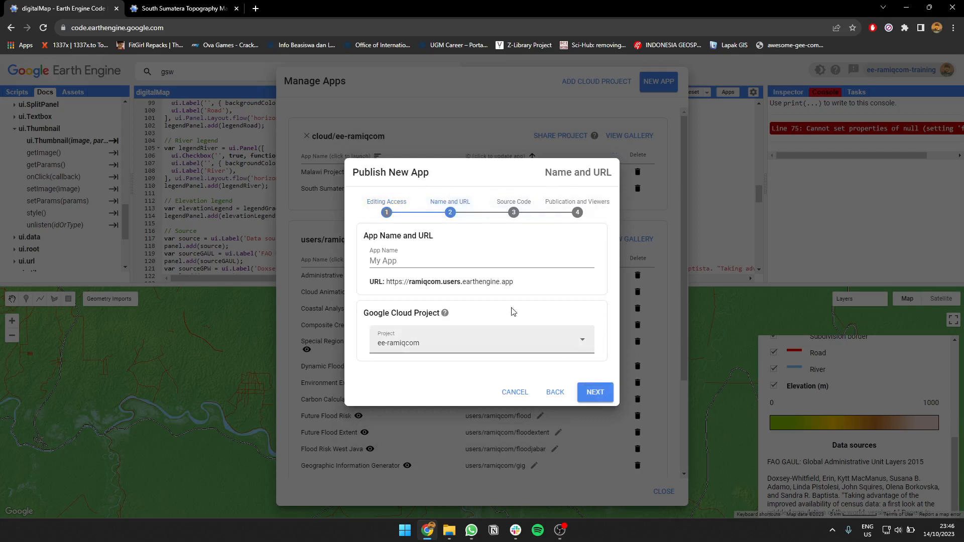
text(southsumatera)
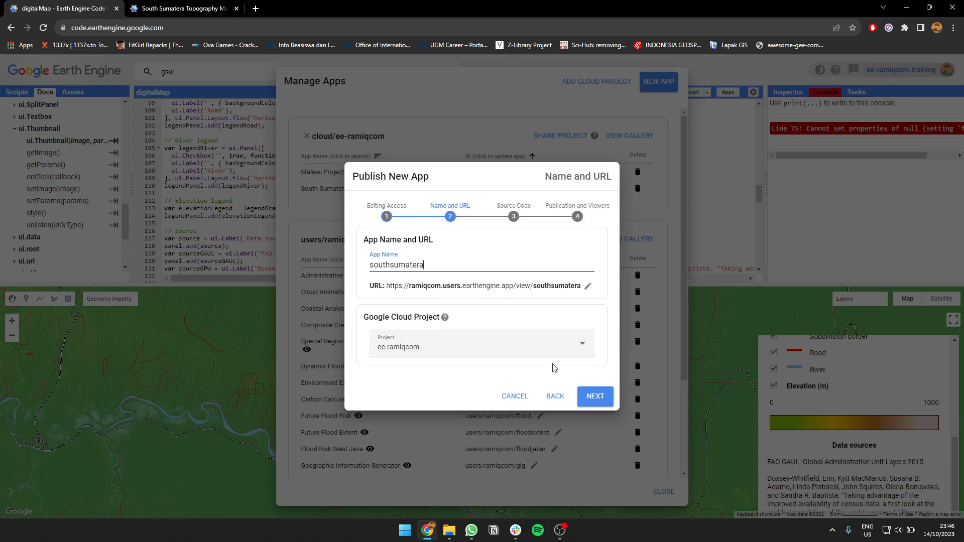
click(594, 396)
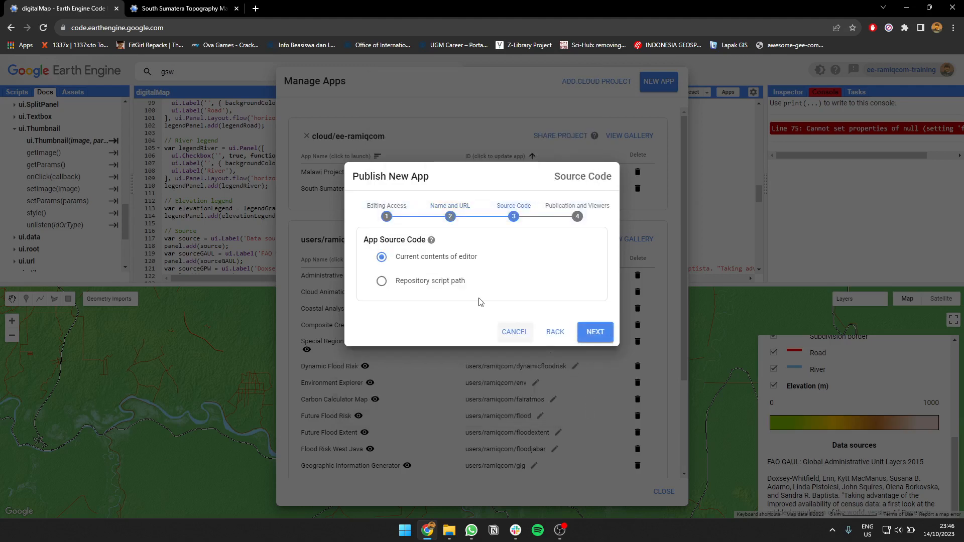
click(594, 333)
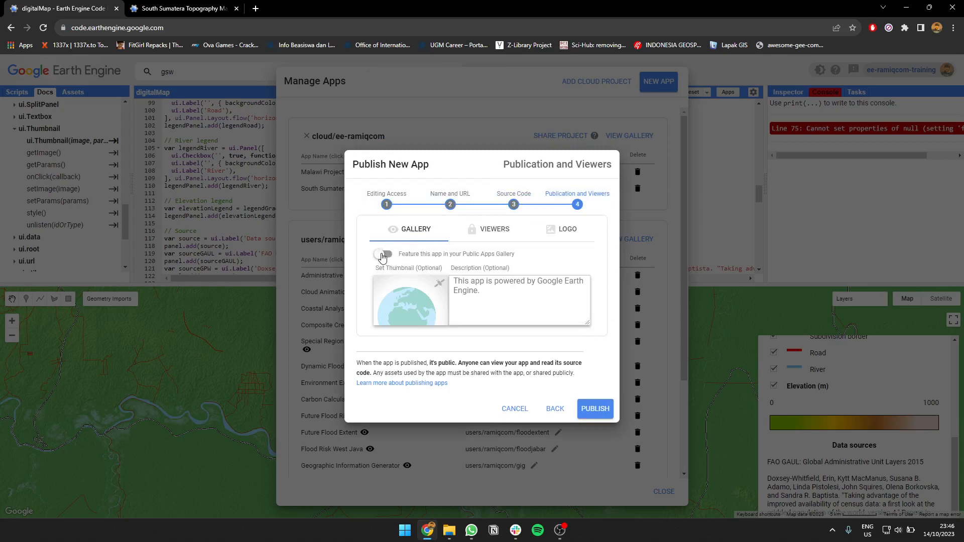
click(494, 234)
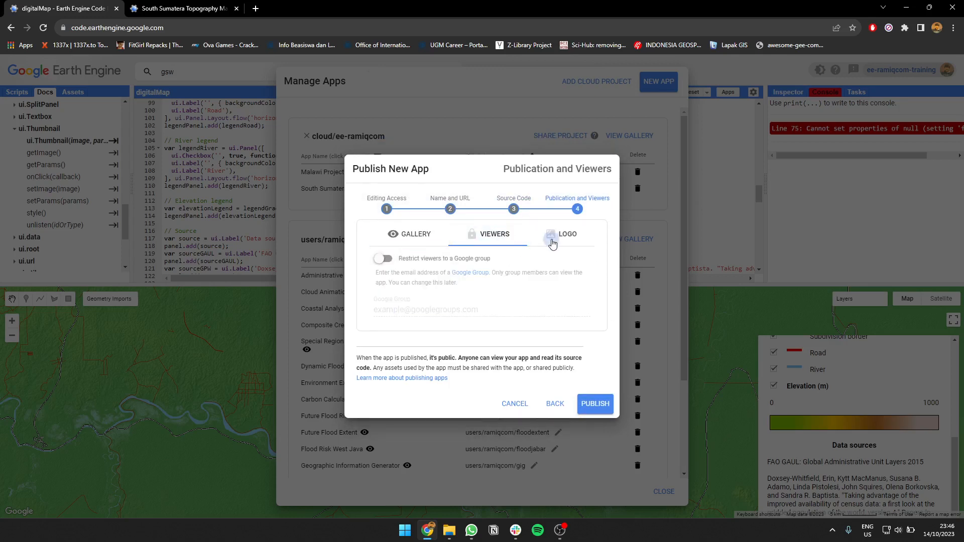
click(566, 237)
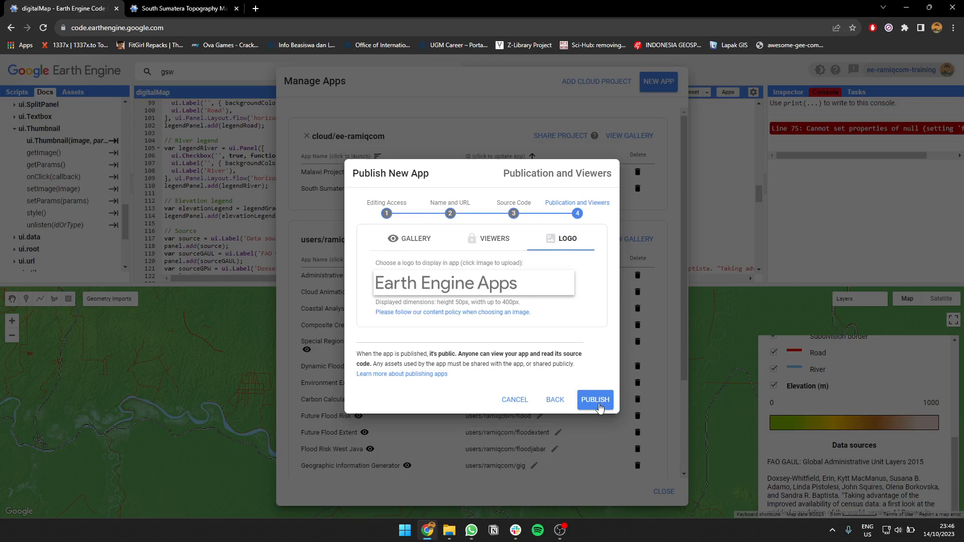
click(594, 399)
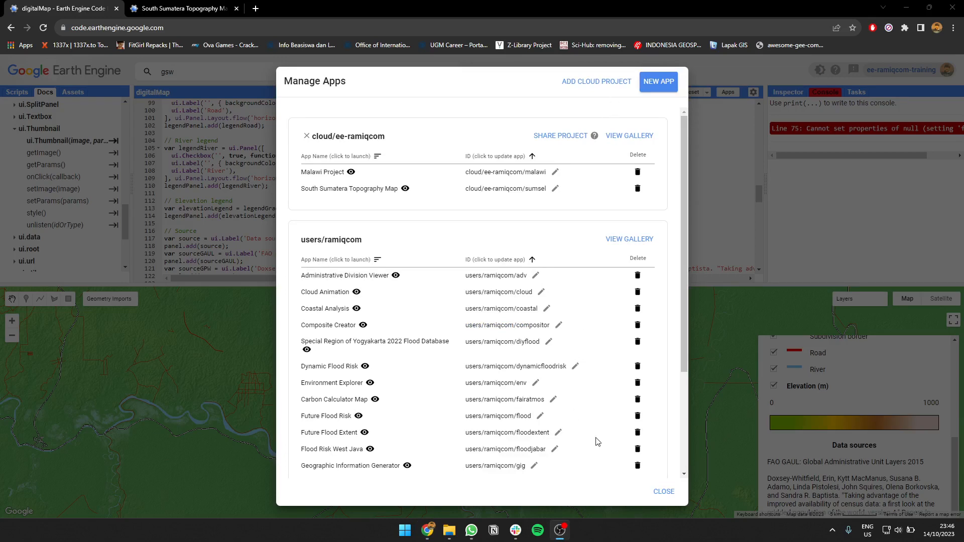
Step: Launch the new southsumatera app from the Manage Apps list
scroll(down, 3)
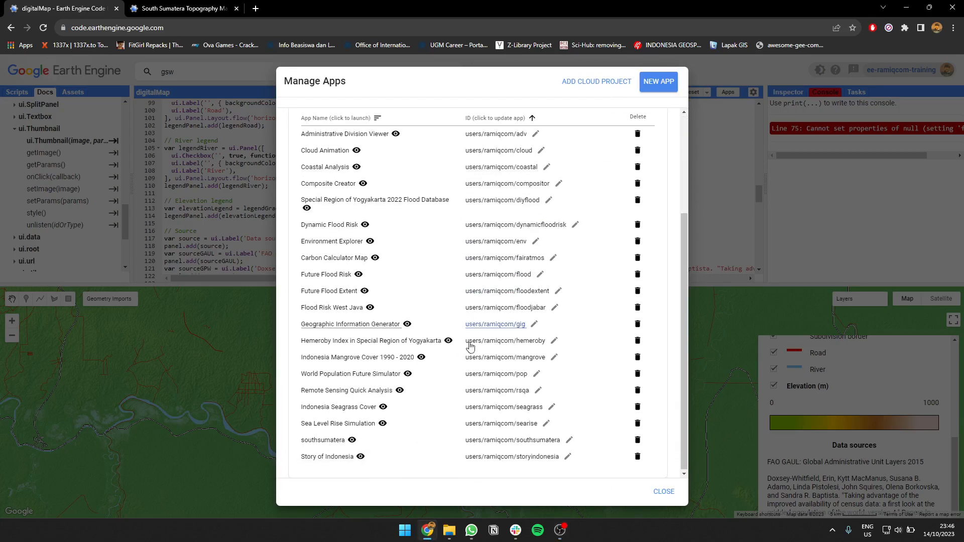
click(322, 443)
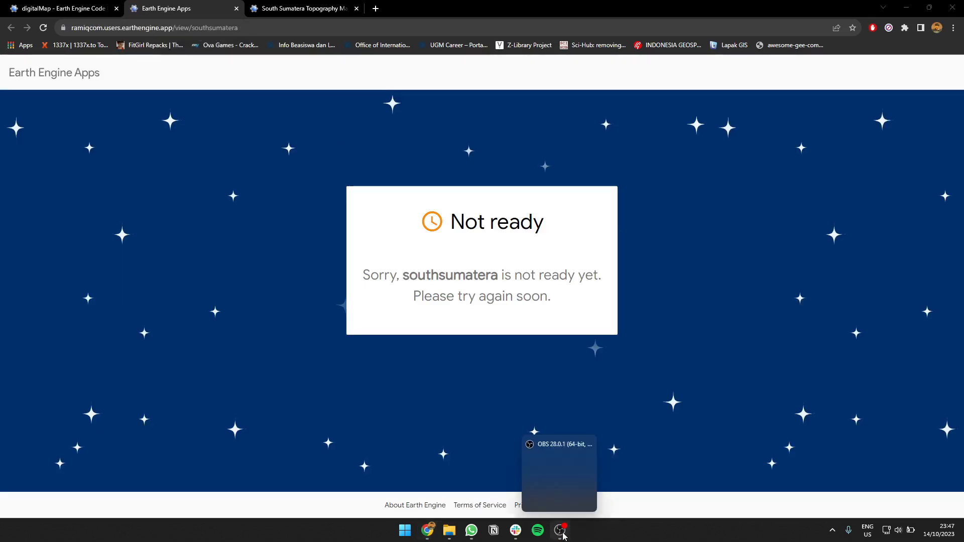
Step: Show the published South Sumatera Topography Map app zoomed out to the whole province
click(302, 8)
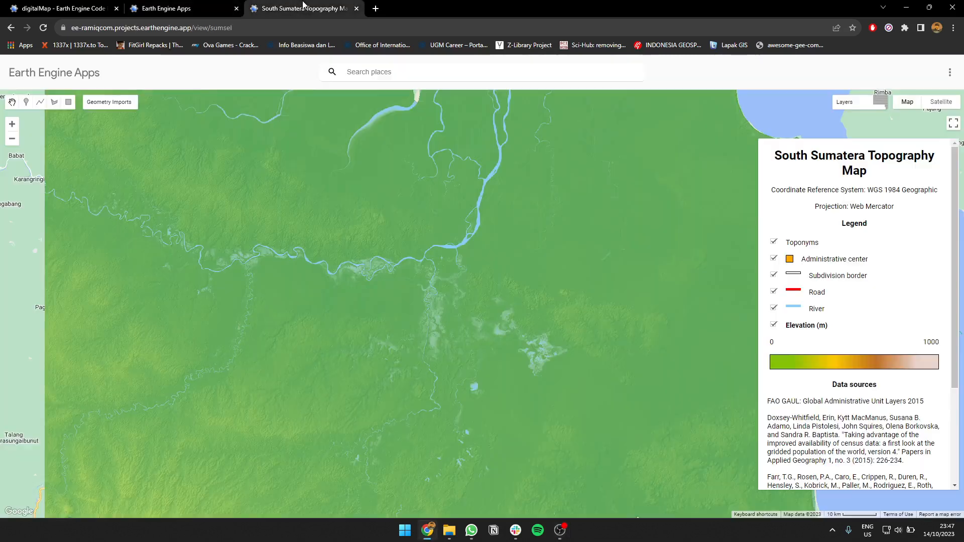
scroll(down, 3)
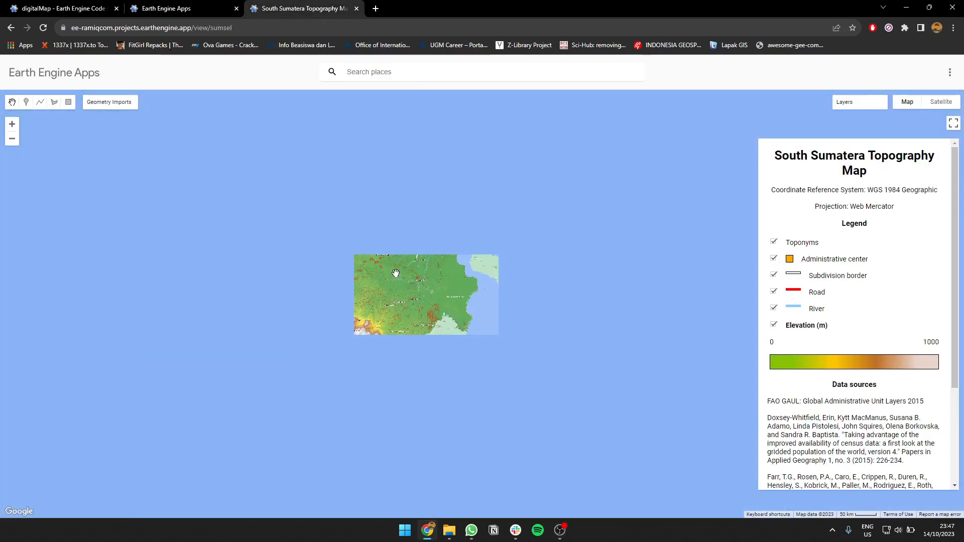